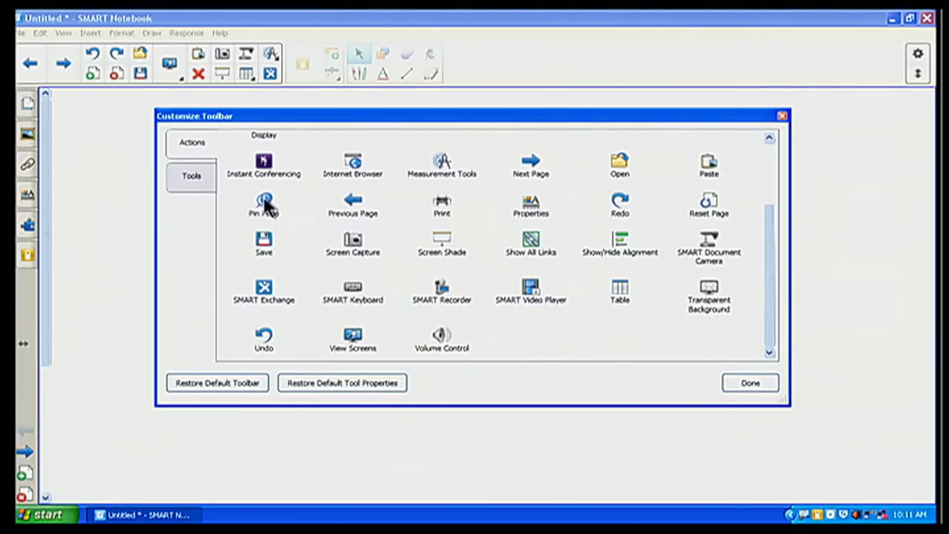
{"action": "mouse_move", "coordinate": [267, 206]}
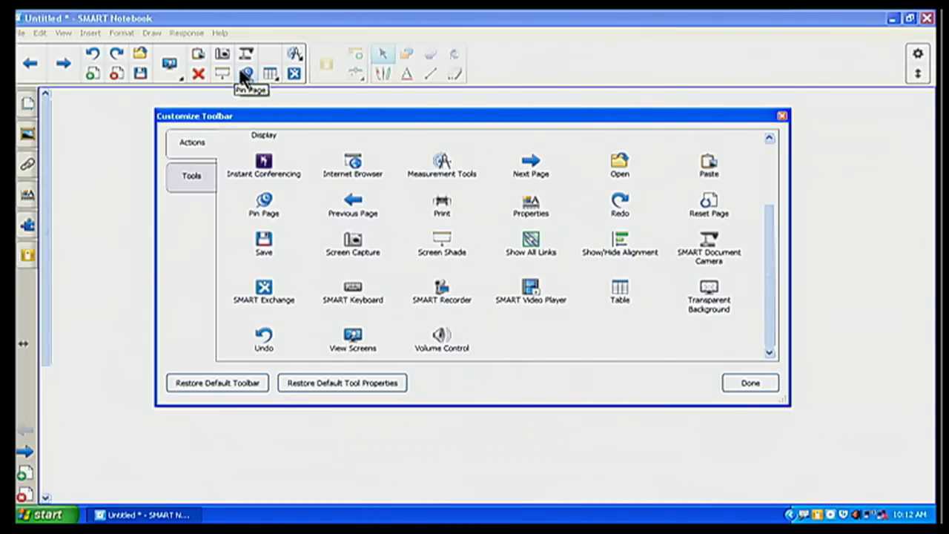
{"action": "mouse_move", "coordinate": [246, 80]}
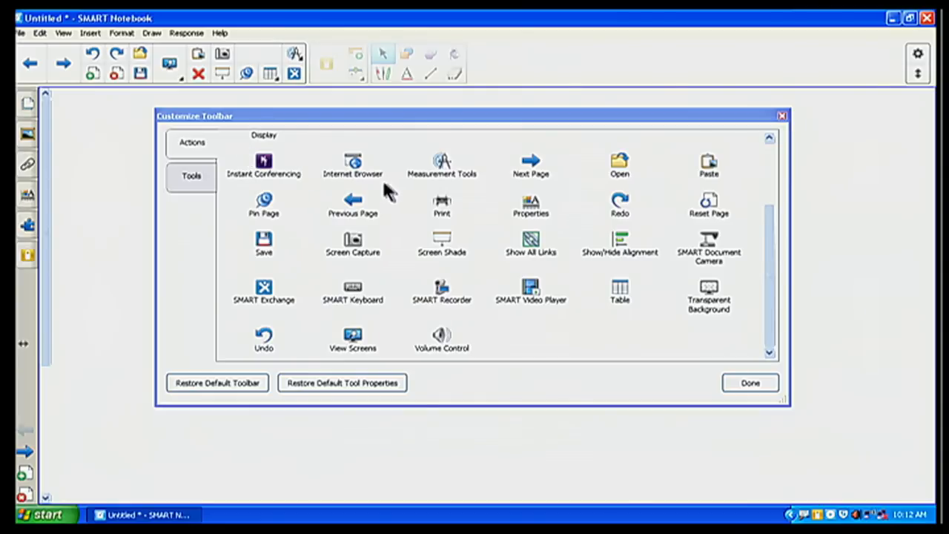
{"action": "mouse_move", "coordinate": [531, 291]}
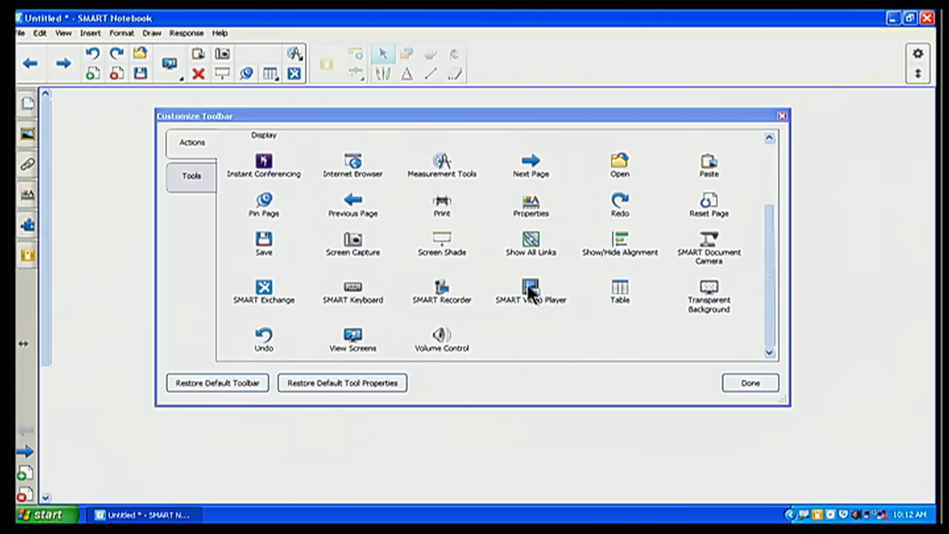
{"action": "mouse_move", "coordinate": [527, 295]}
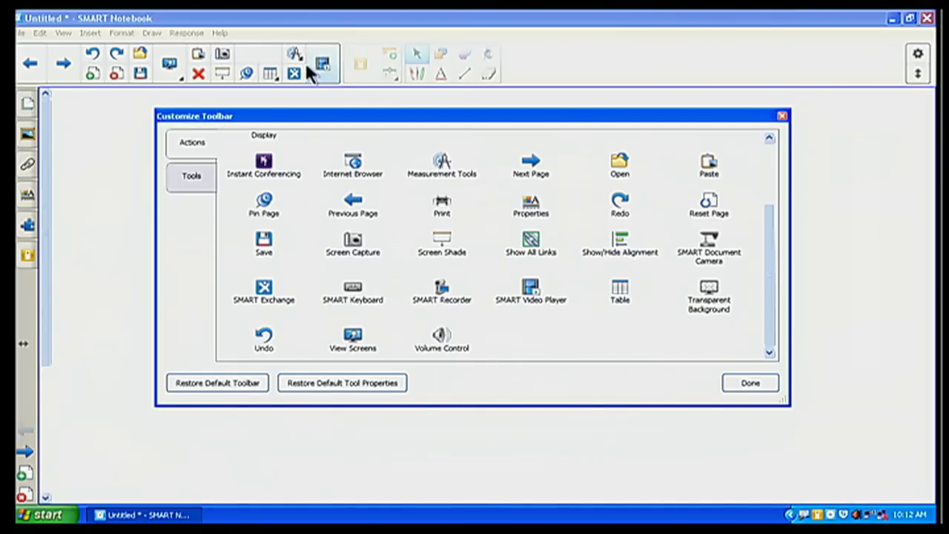
{"action": "mouse_move", "coordinate": [293, 73]}
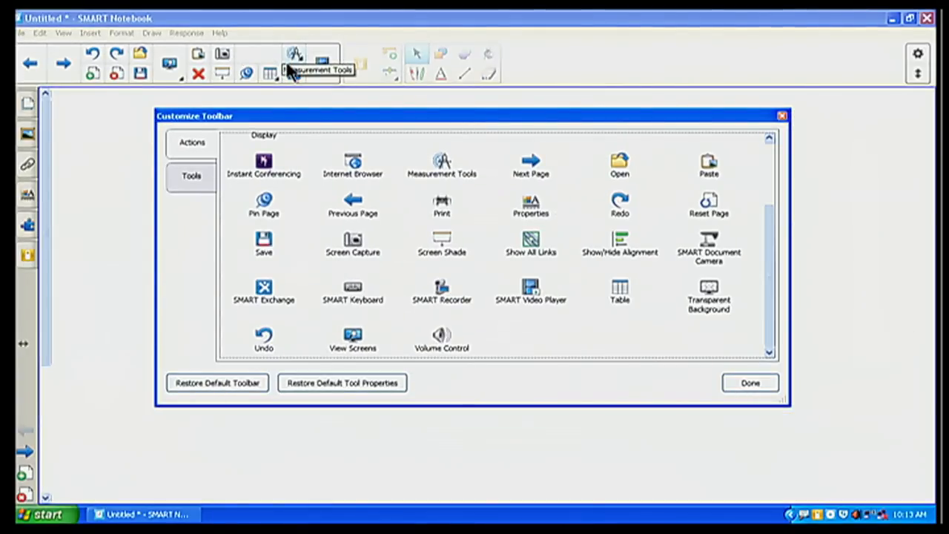
{"action": "mouse_move", "coordinate": [593, 278]}
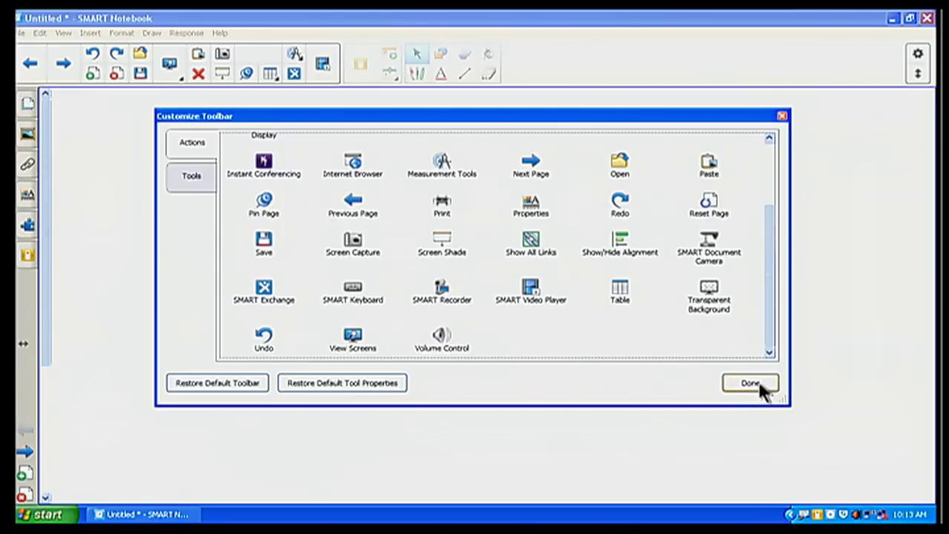
Step: Close Customize Toolbar with Done and show the Add-ons panel listing Activity Builder
{"action": "left_click", "coordinate": [751, 382]}
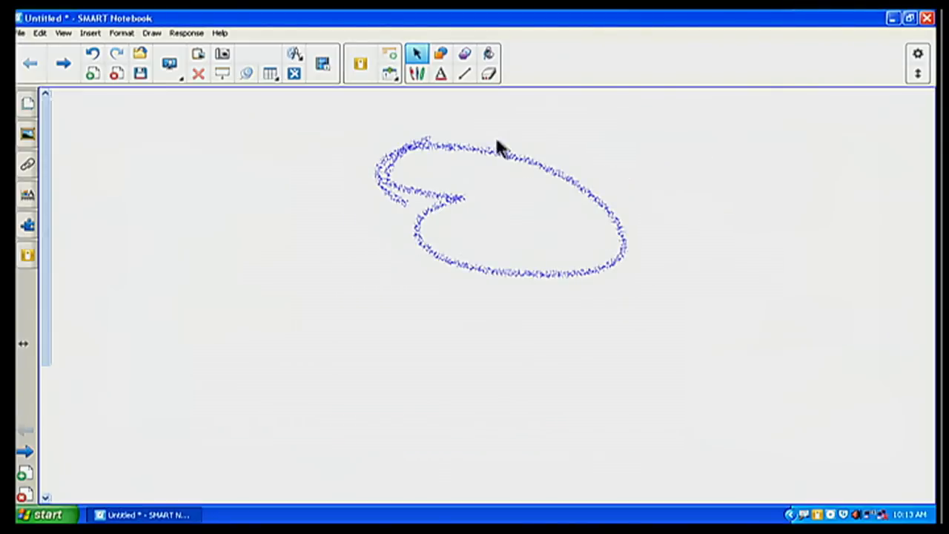
{"action": "mouse_move", "coordinate": [378, 24]}
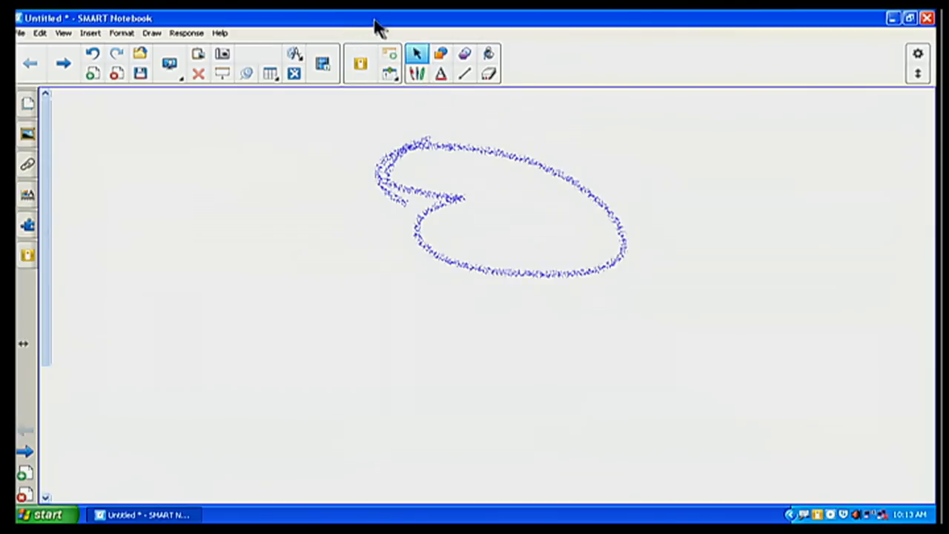
{"action": "mouse_move", "coordinate": [388, 38]}
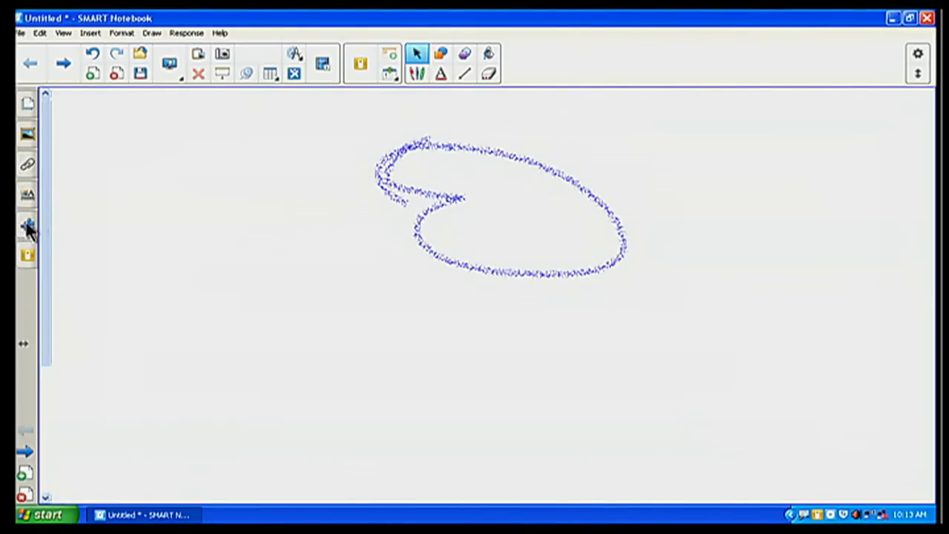
{"action": "left_click", "coordinate": [27, 226]}
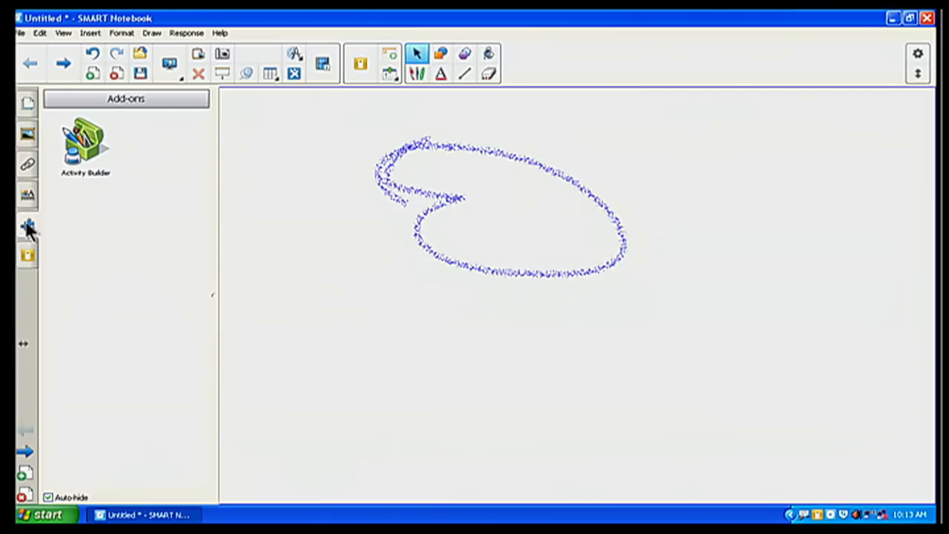